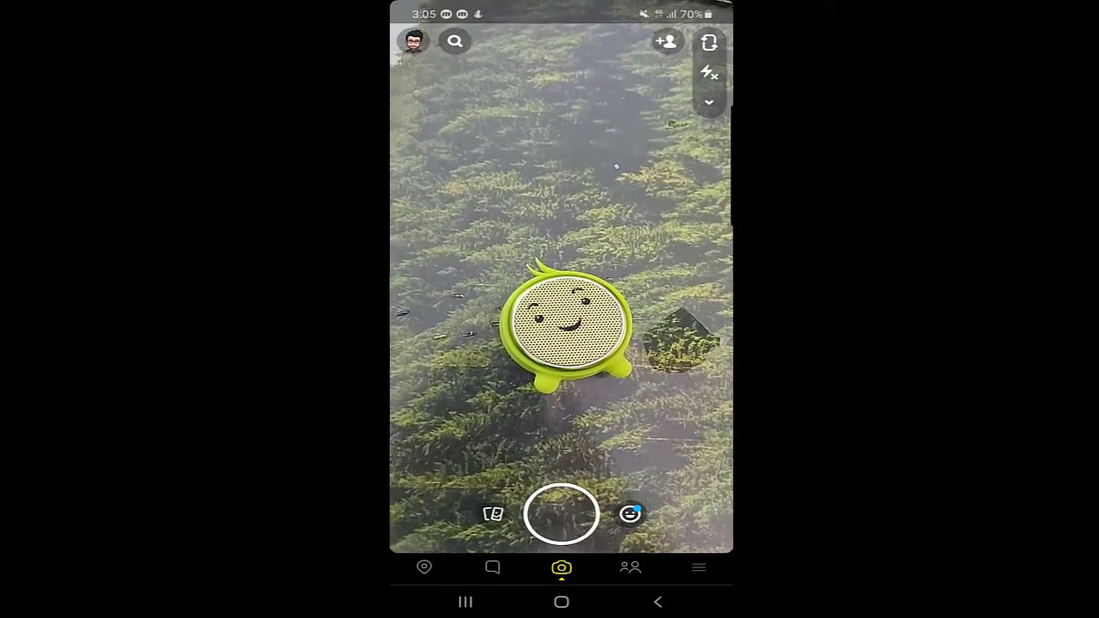
Open Memories from the camera screen to view the saved snaps.
left_click(492, 513)
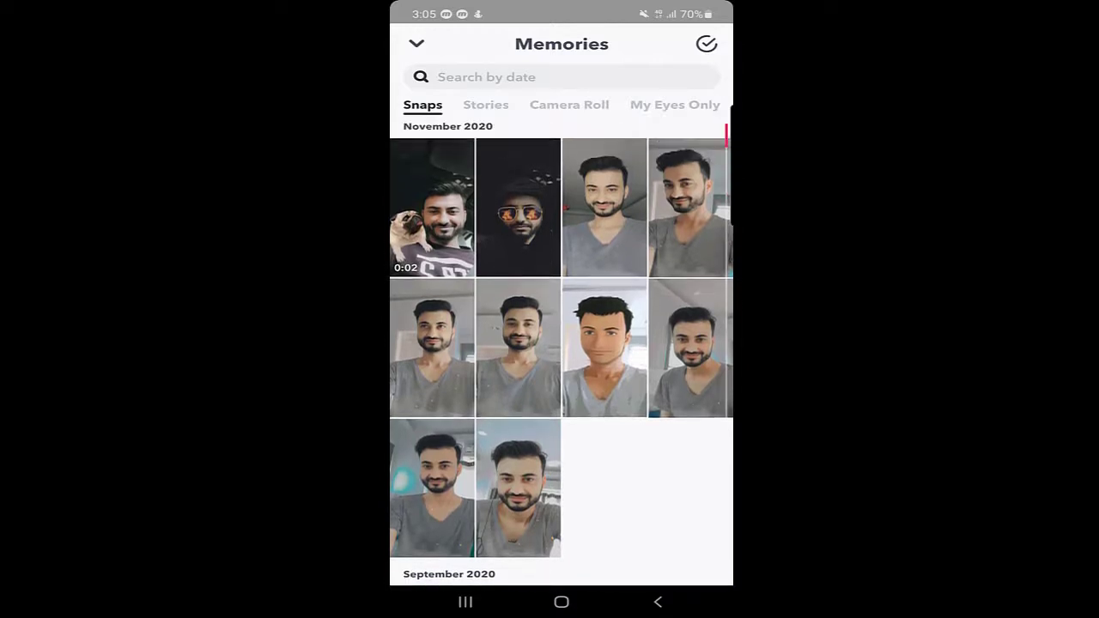
Switch Memories to the My Eyes Only tab.
left_click(674, 103)
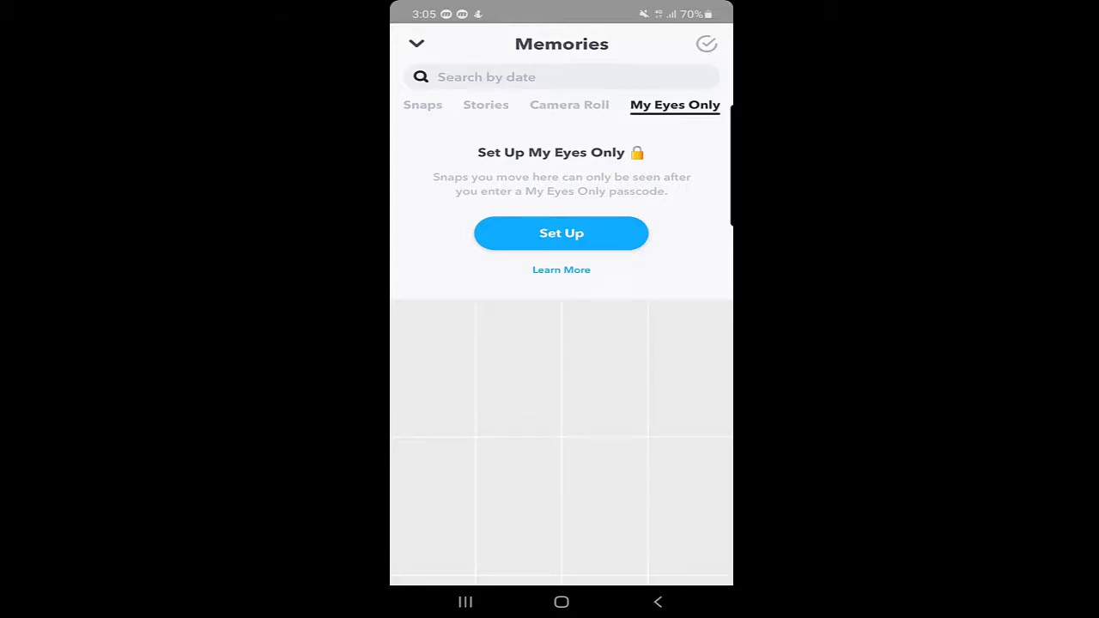
left_click(561, 233)
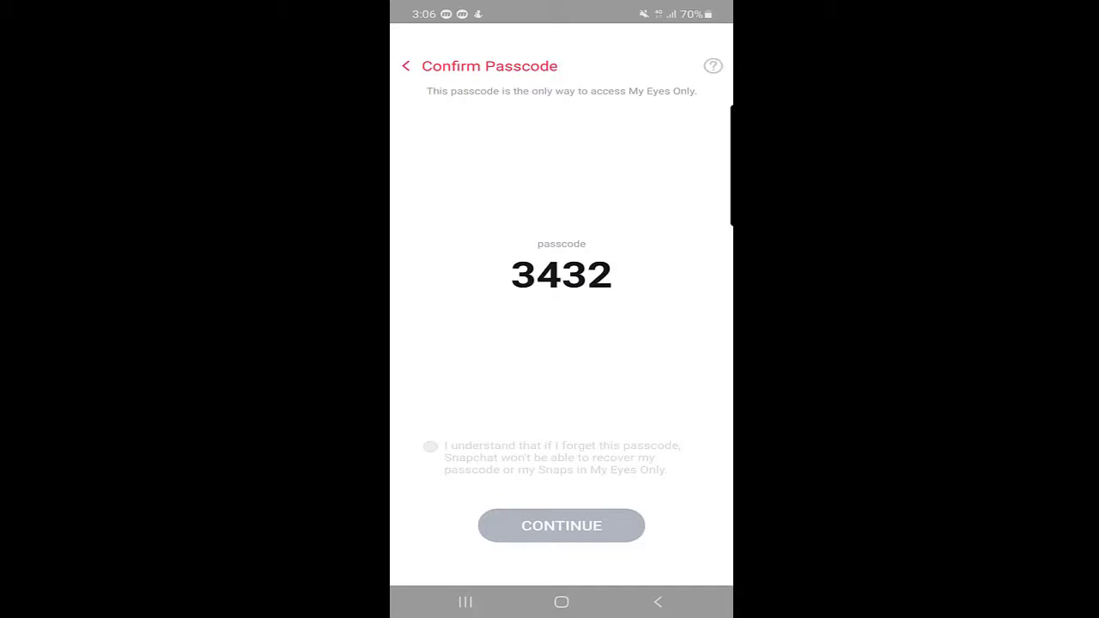
Acknowledge a forgotten passcode is unrecoverable and continue to complete setup.
left_click(429, 446)
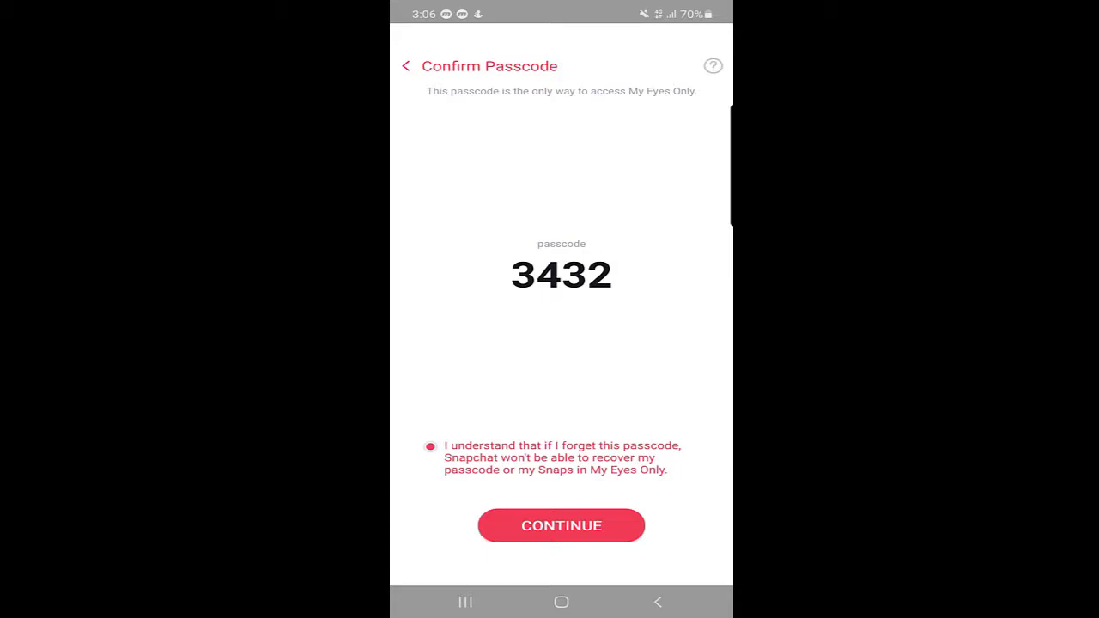
left_click(560, 525)
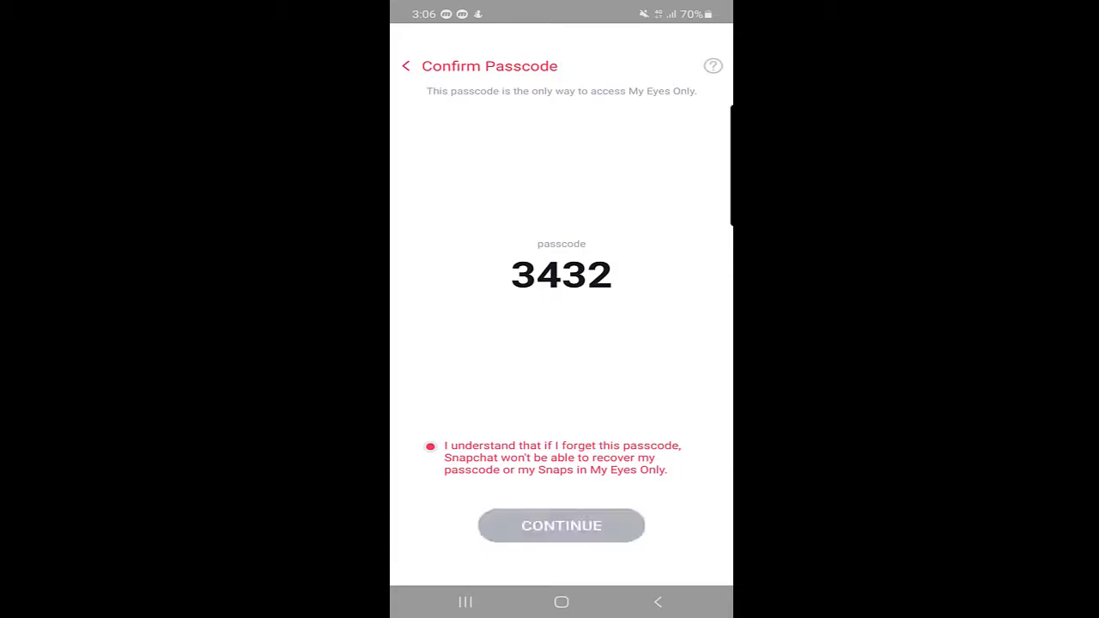
left_click(561, 525)
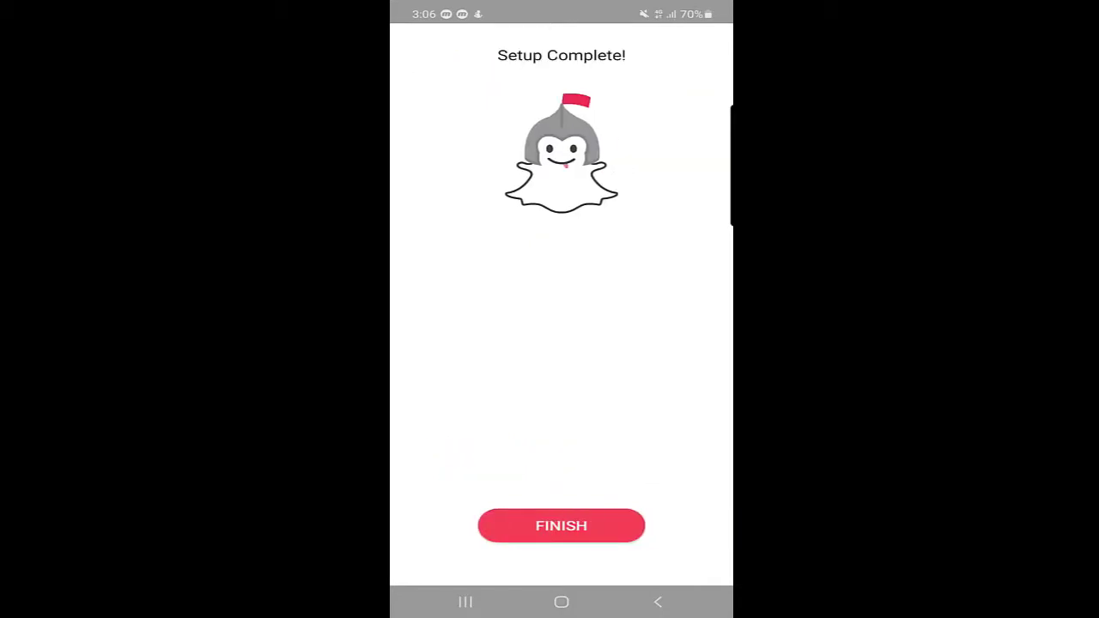
Finish setup, unlock the empty My Eyes Only with the passcode, and return to Snaps.
left_click(561, 524)
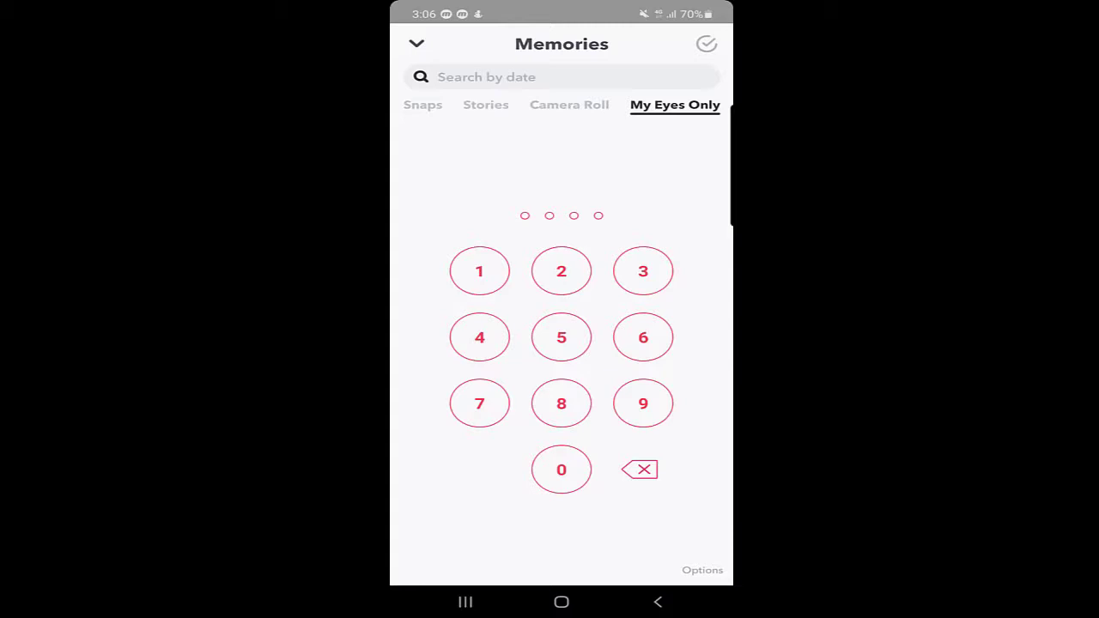
left_click(560, 258)
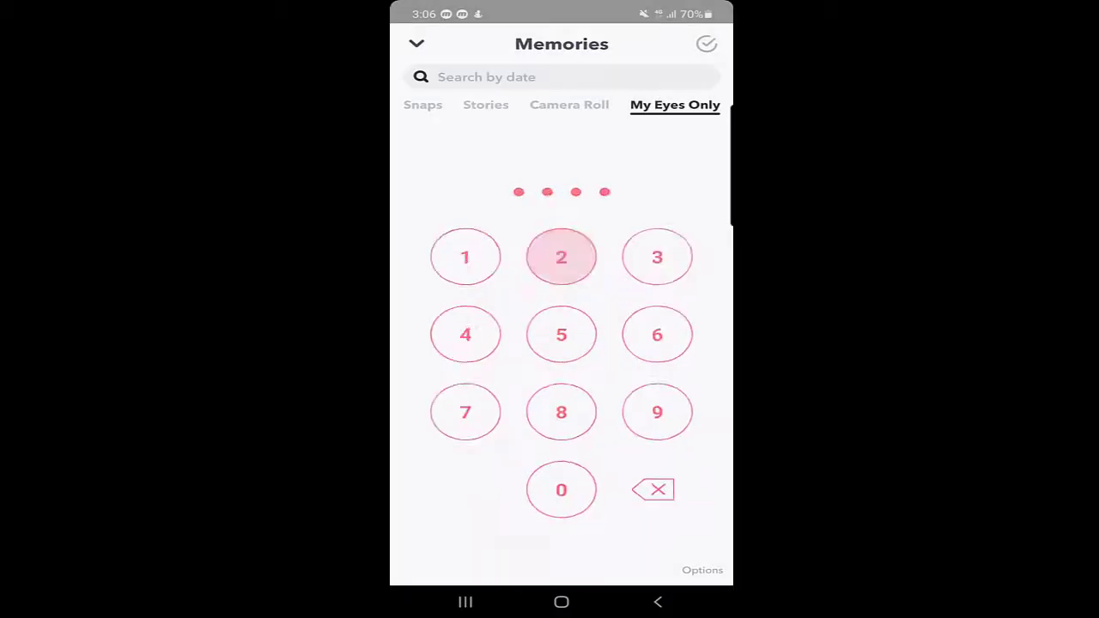
left_click(561, 257)
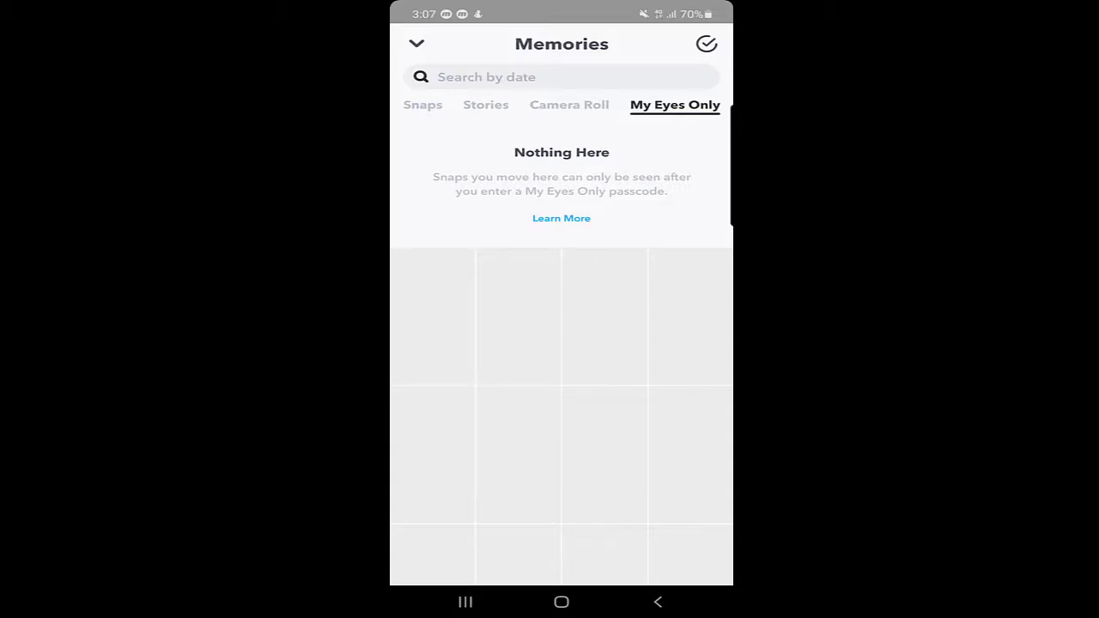
left_click(423, 104)
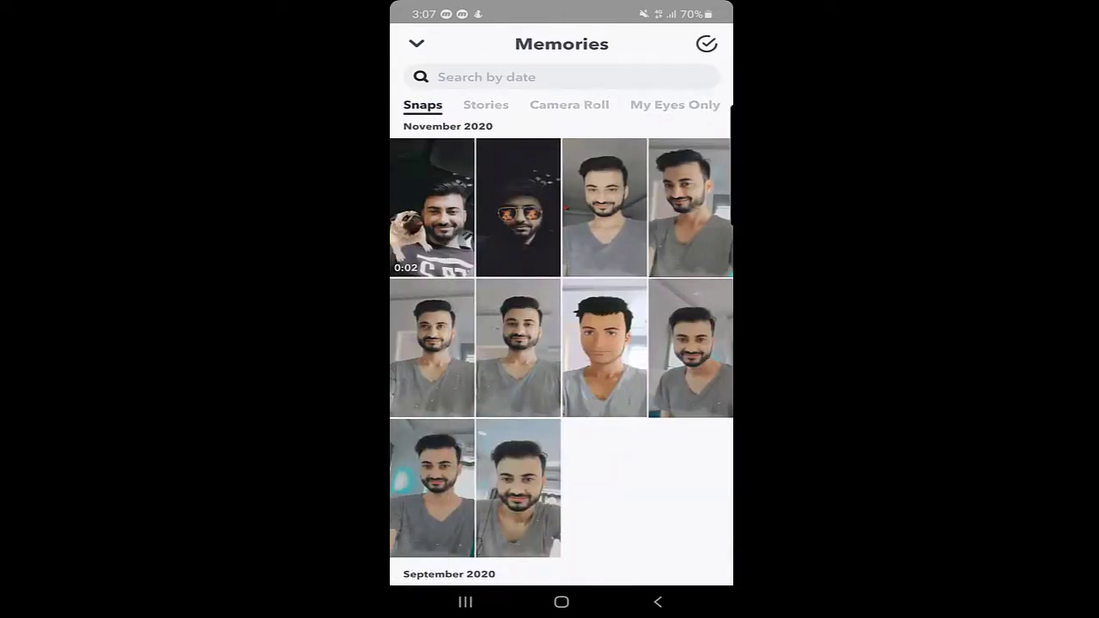
Select the short dog video snap, hide it, and confirm moving it to My Eyes Only.
left_click(432, 208)
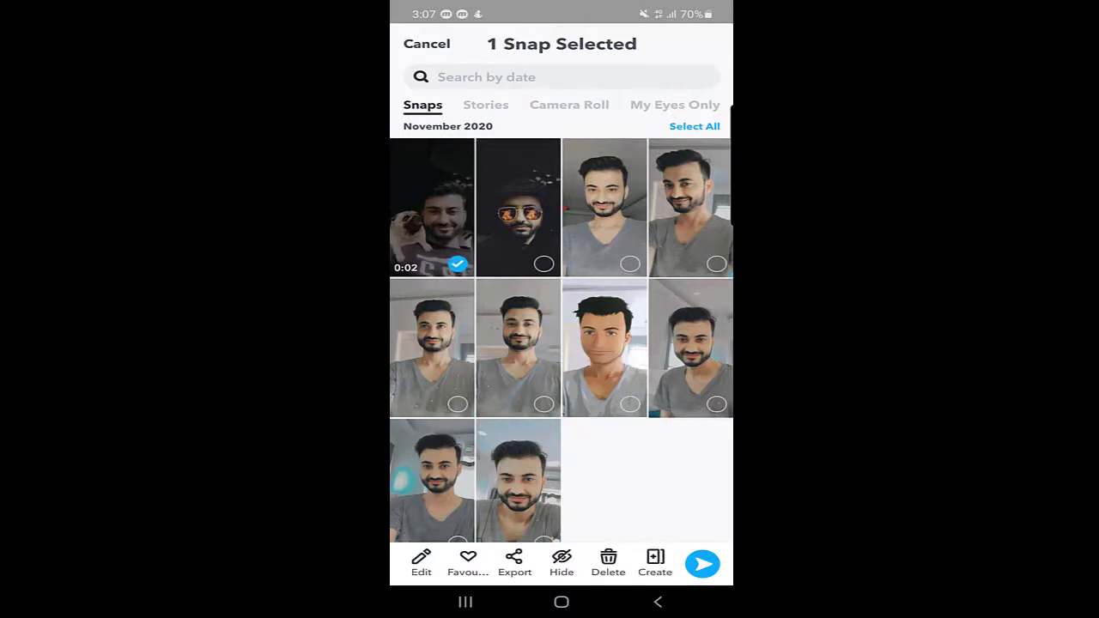
left_click(604, 207)
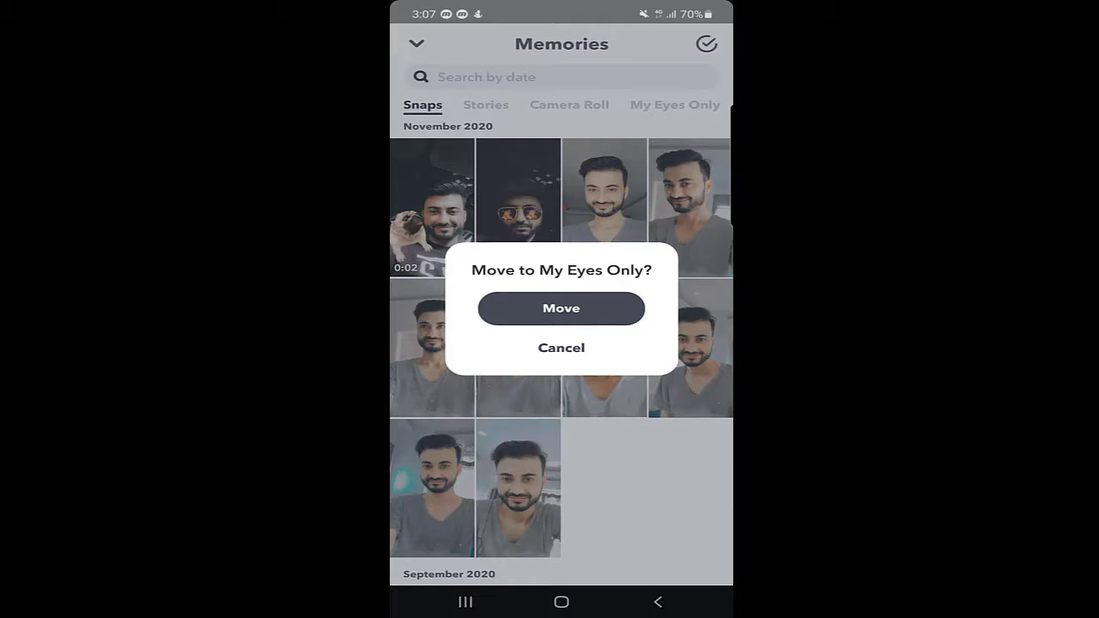
left_click(561, 308)
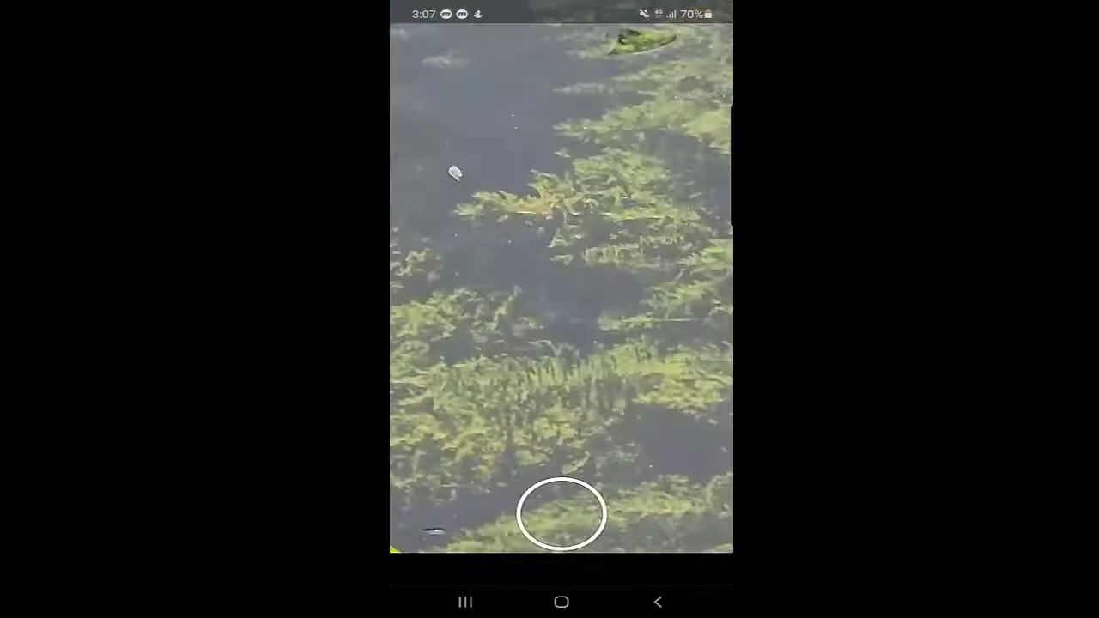
Discard the stray snap and reopen My Eyes Only at its passcode prompt.
left_click(411, 44)
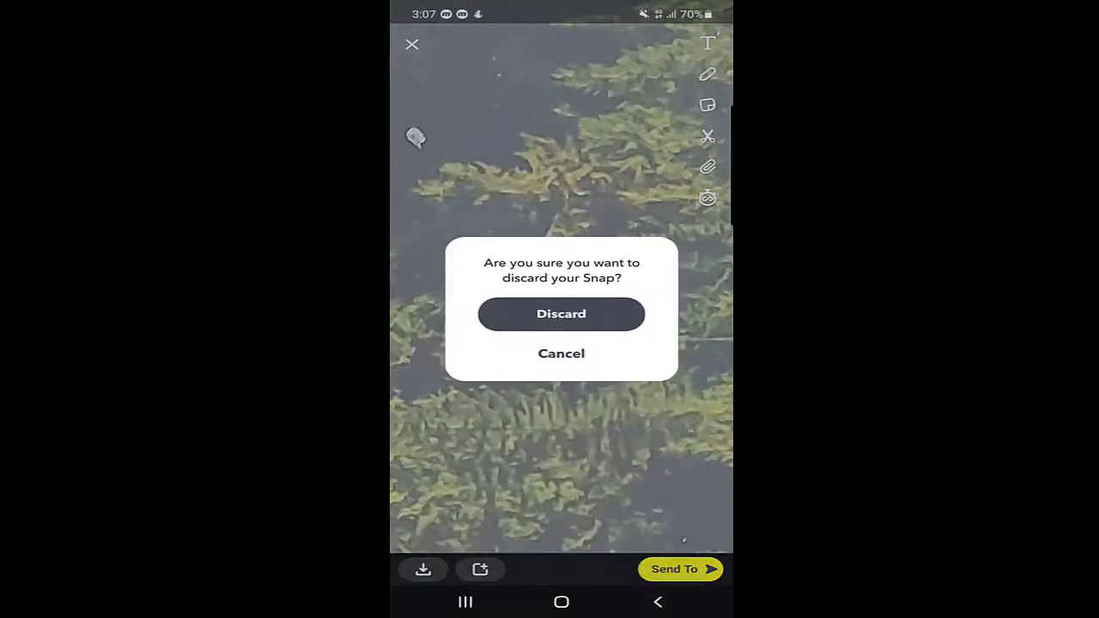
left_click(561, 313)
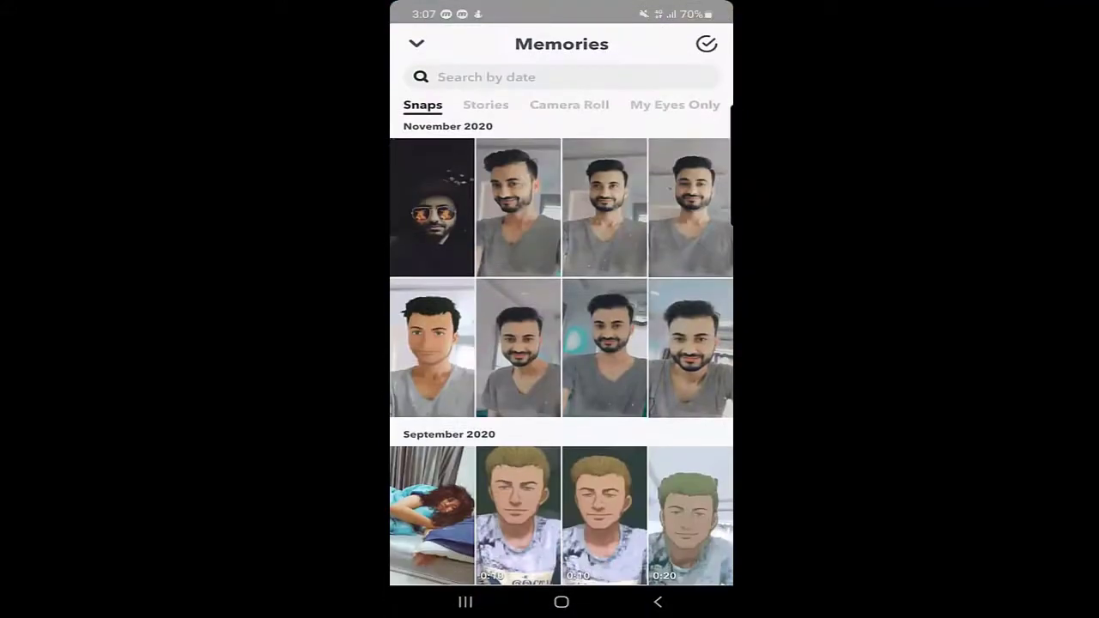
left_click(674, 104)
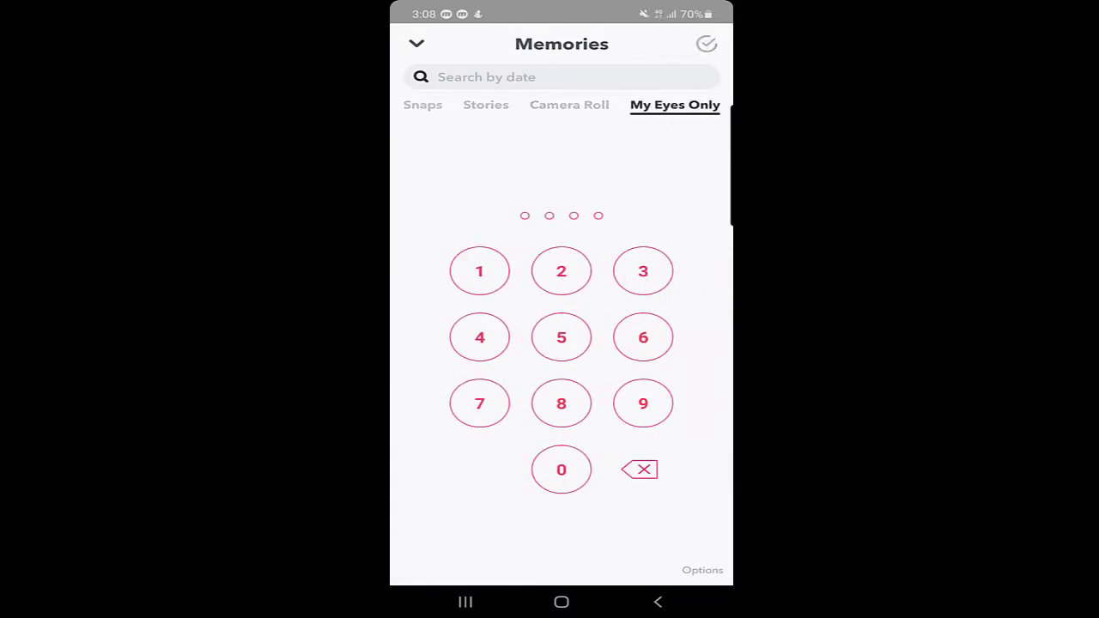